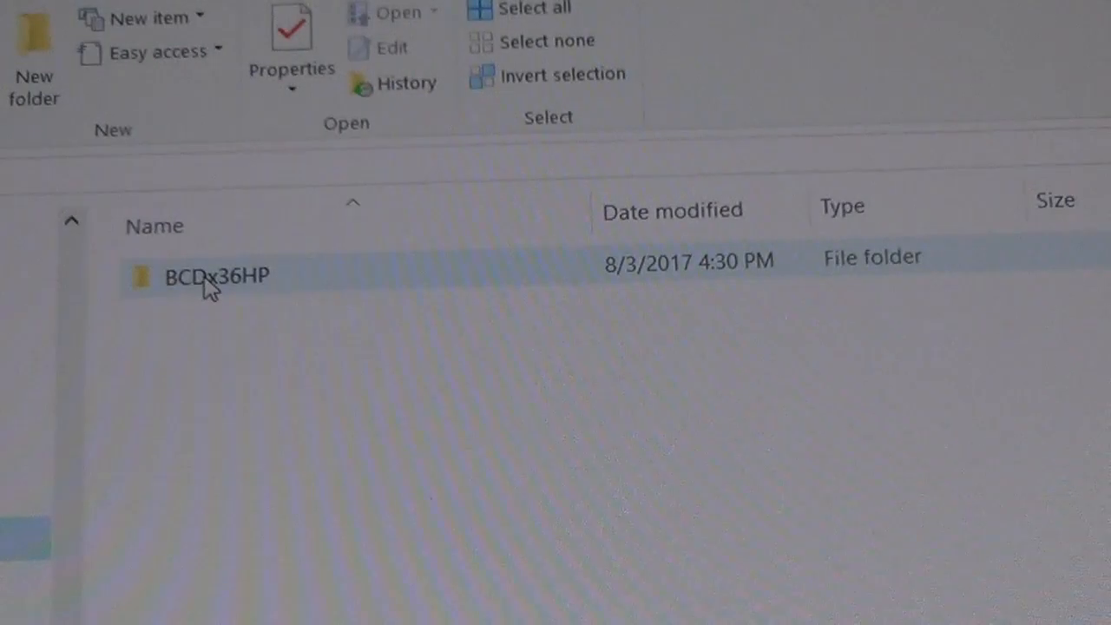
- Browse BCDx36HP > discovery > BG_RUN0008 and open the summary text file
double_click(215, 276)
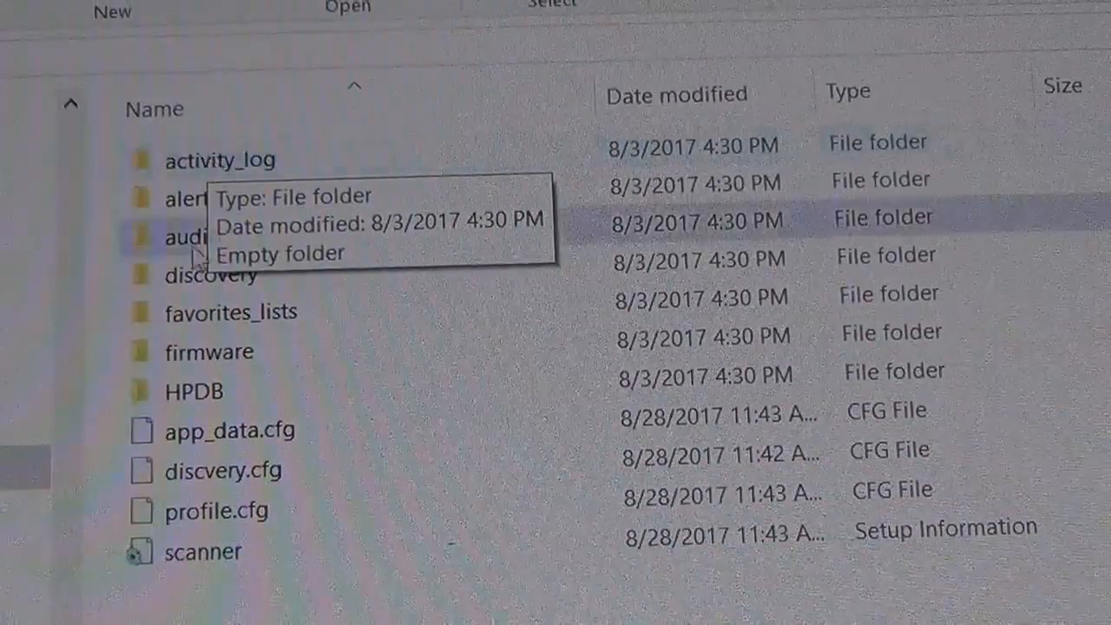
mouse_move(203, 286)
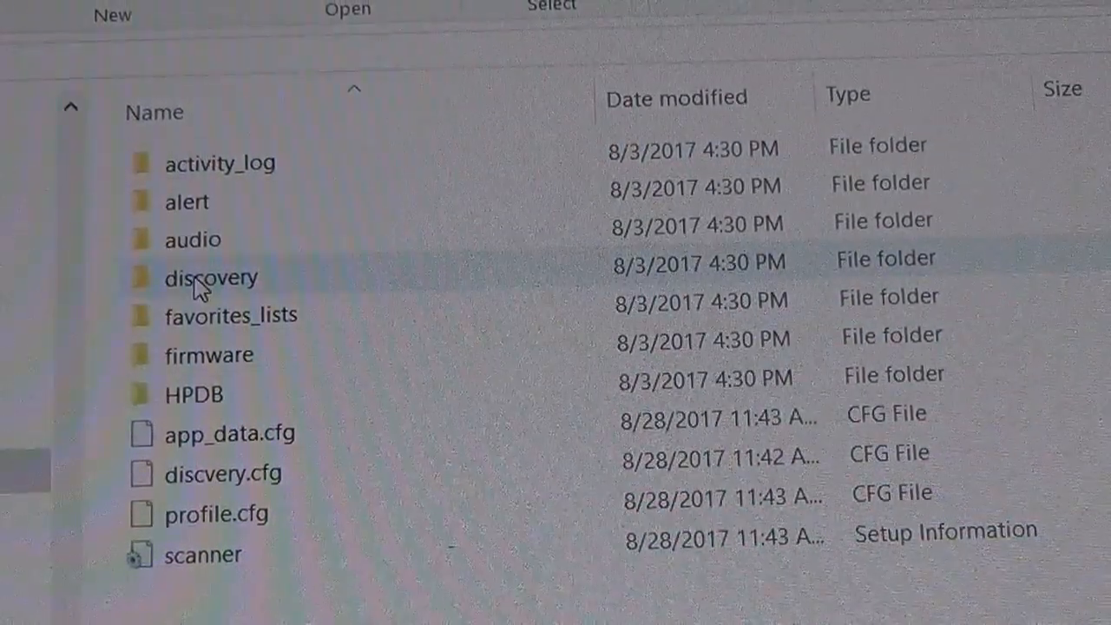
double_click(211, 278)
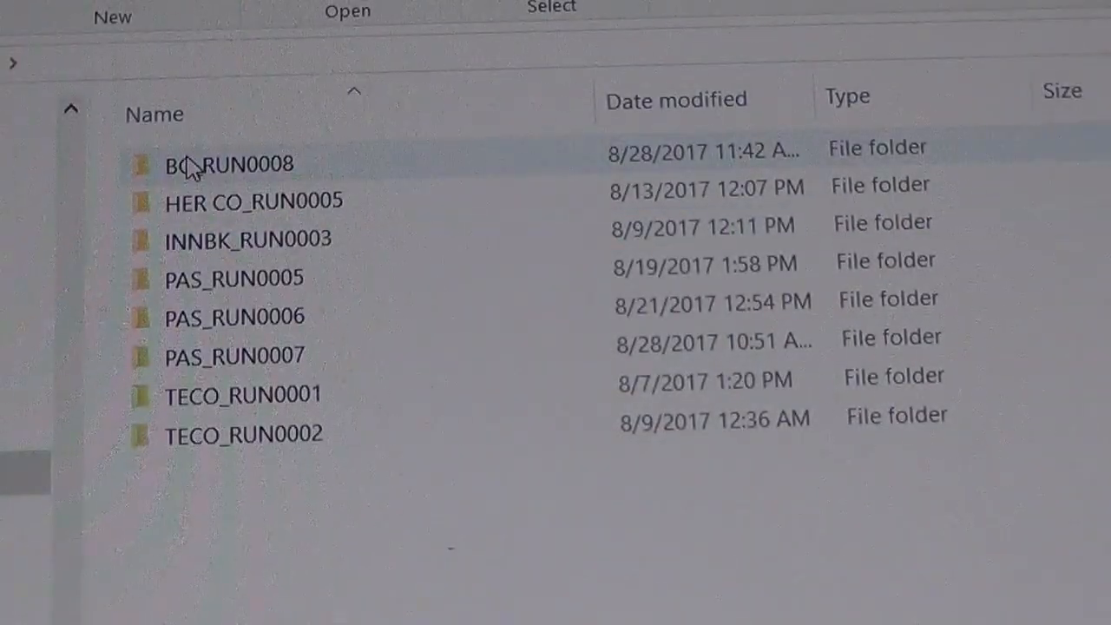
double_click(229, 165)
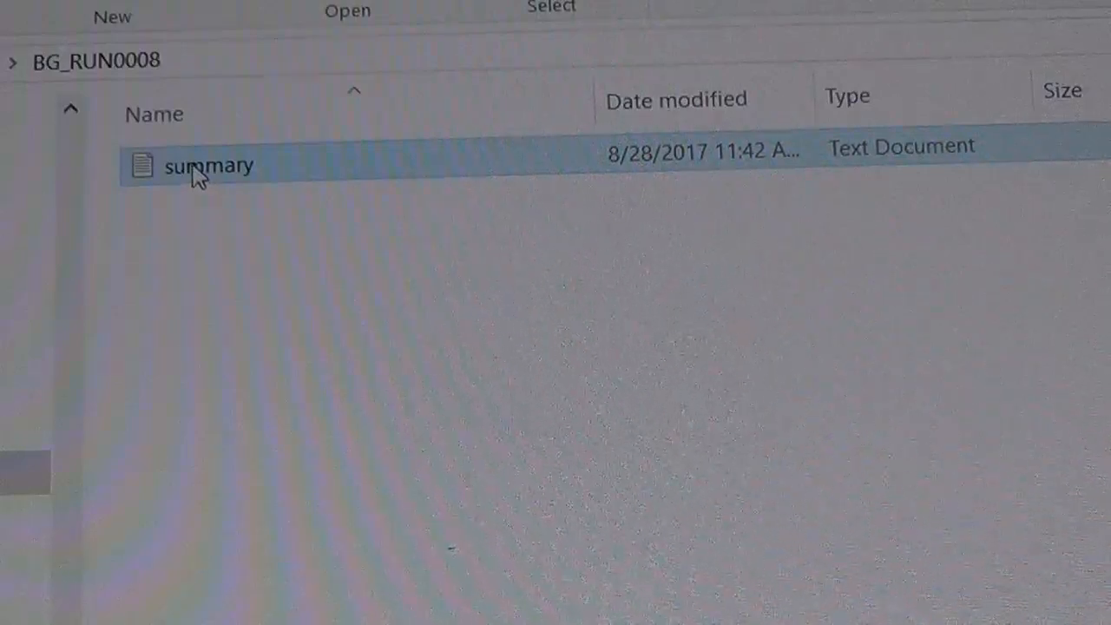
double_click(208, 164)
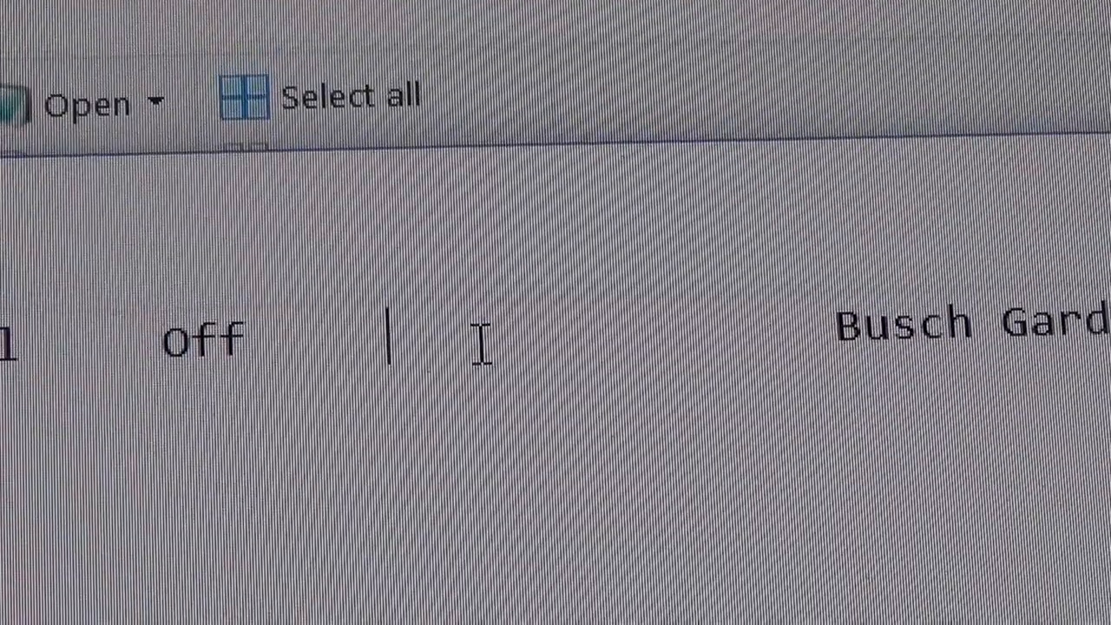
- Replace the value before Busch Gardens with 9999
text(9999)
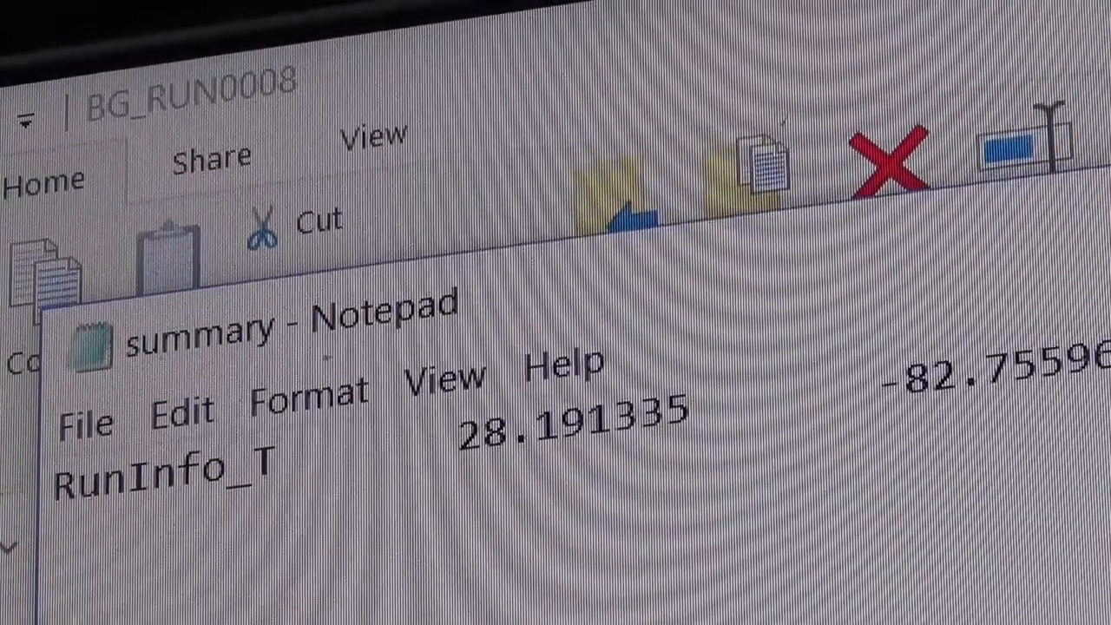
- Close the edited summary file in Notepad, returning to the BG_RUN0008 folder
click(83, 421)
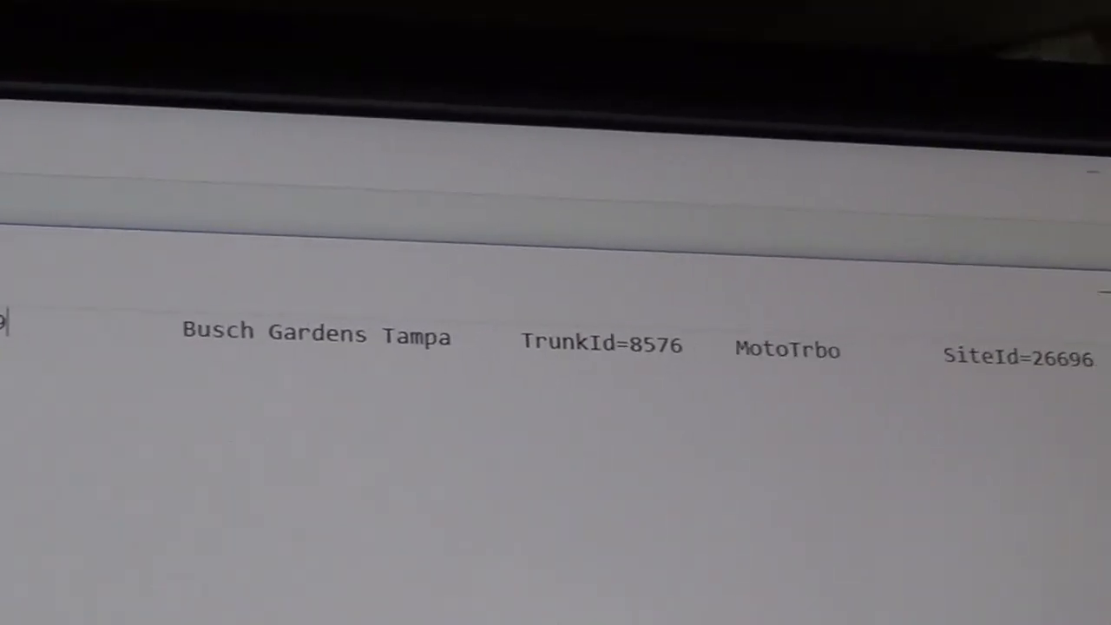
mouse_move(1009, 328)
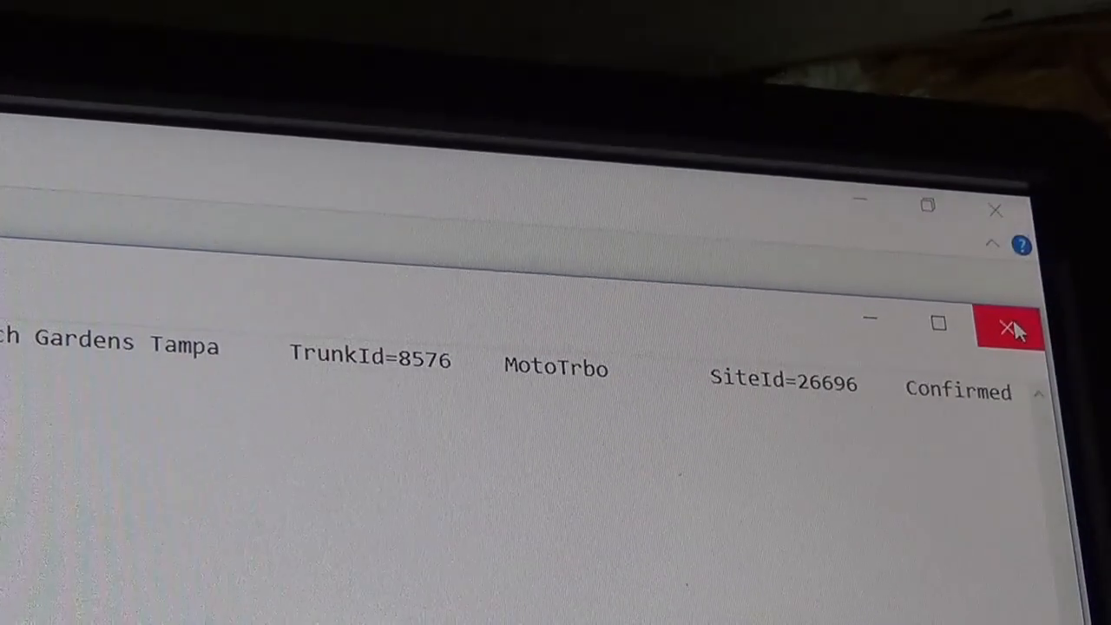
click(1008, 328)
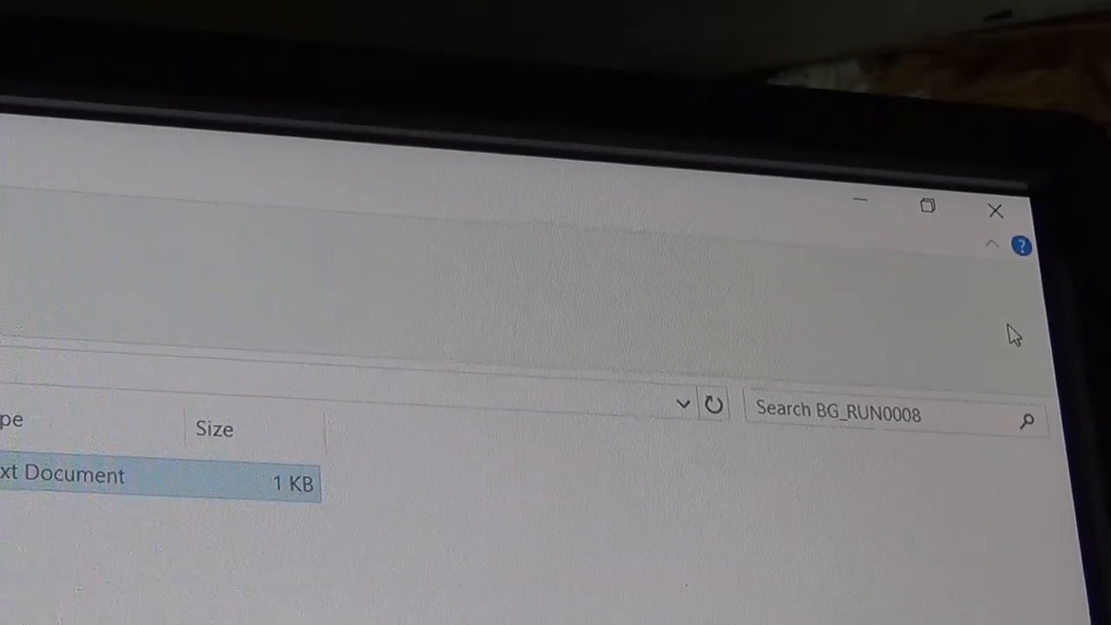